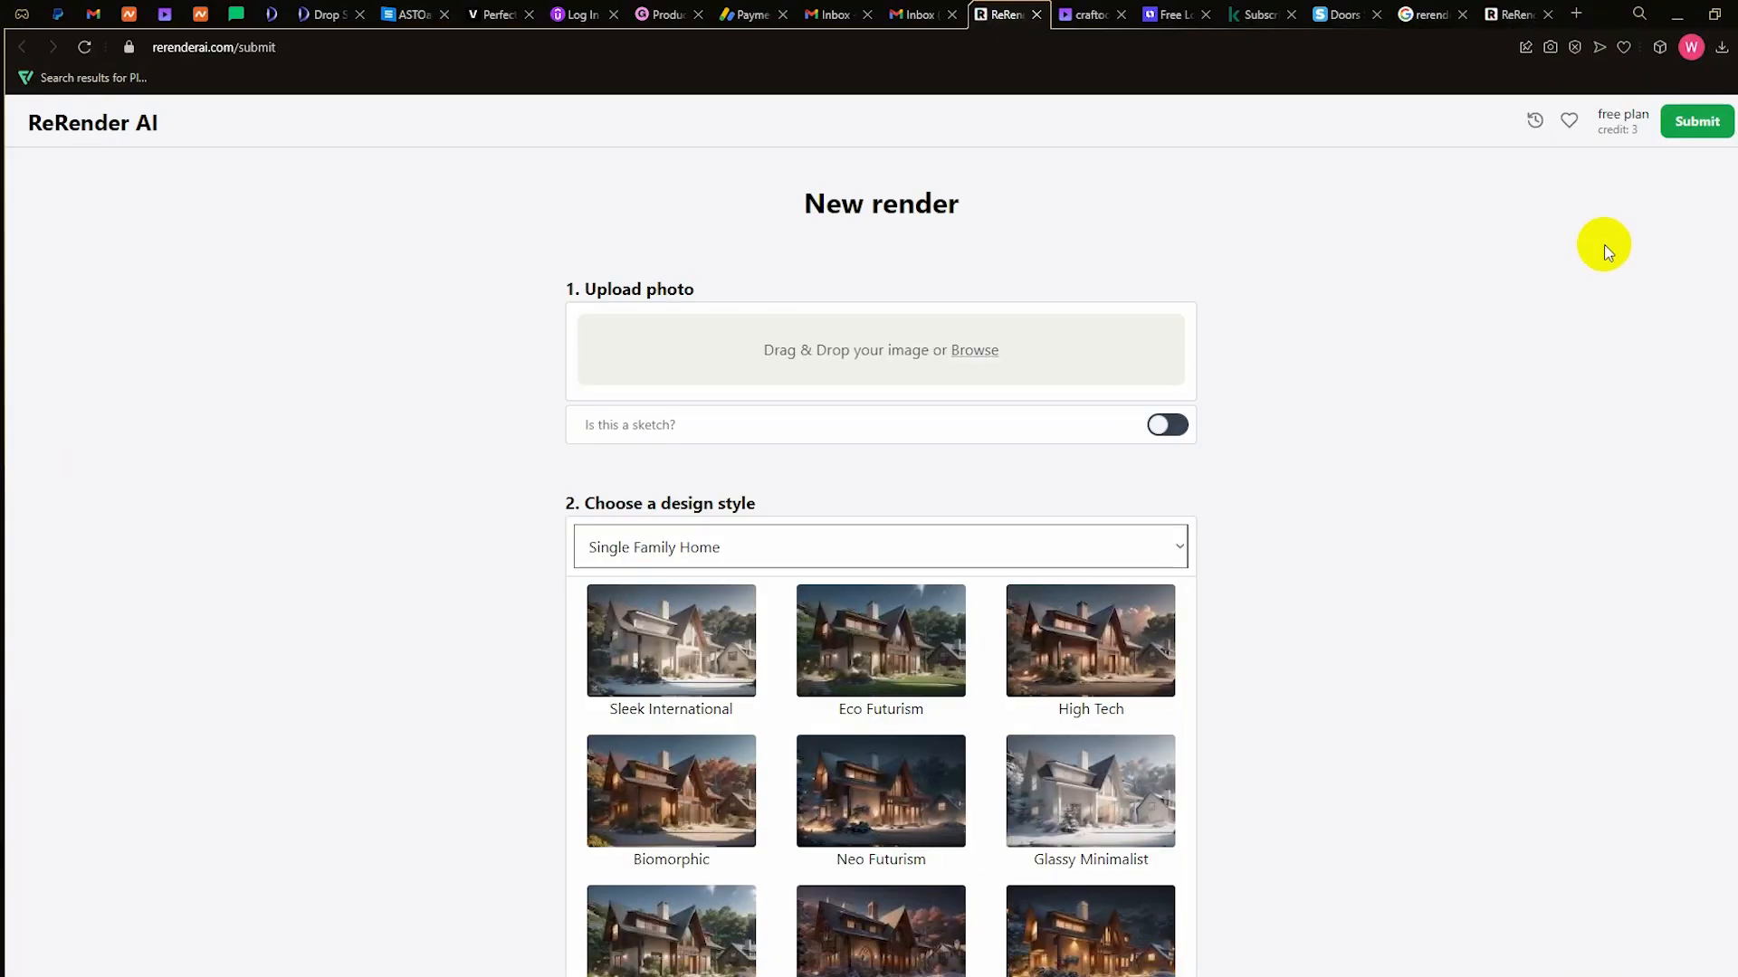
mouse_move(21, 145)
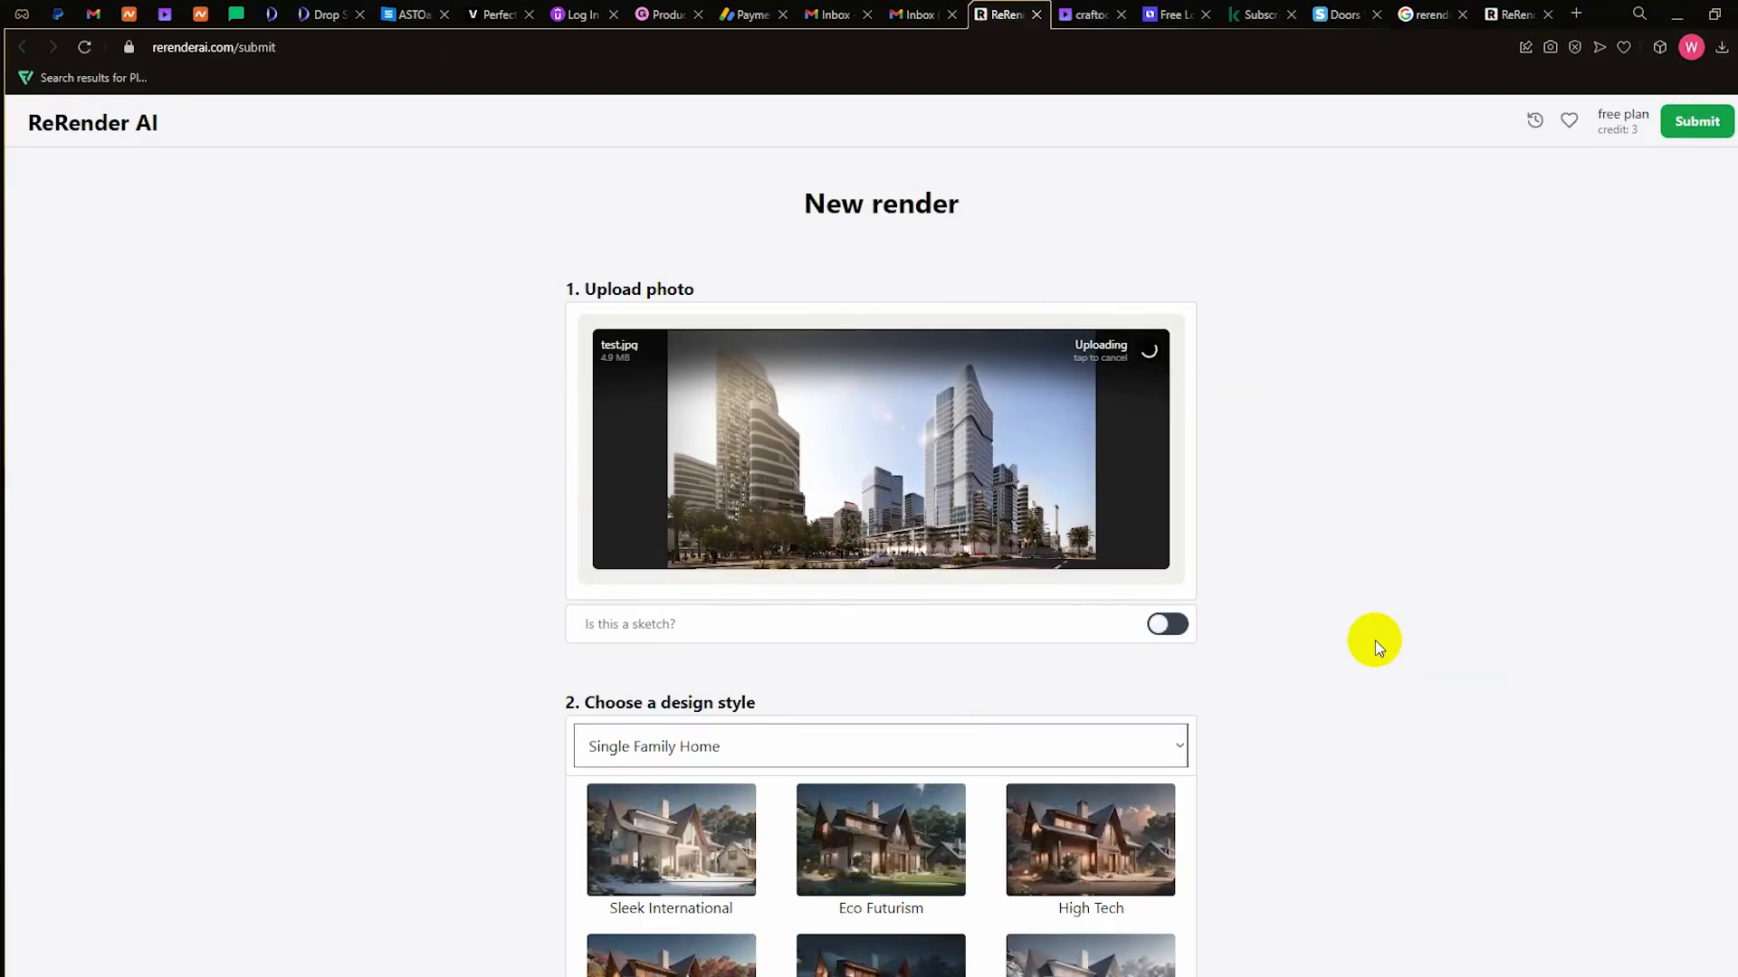
- Scroll down the render form past the design styles toward Creative mode
scroll("down", 3)
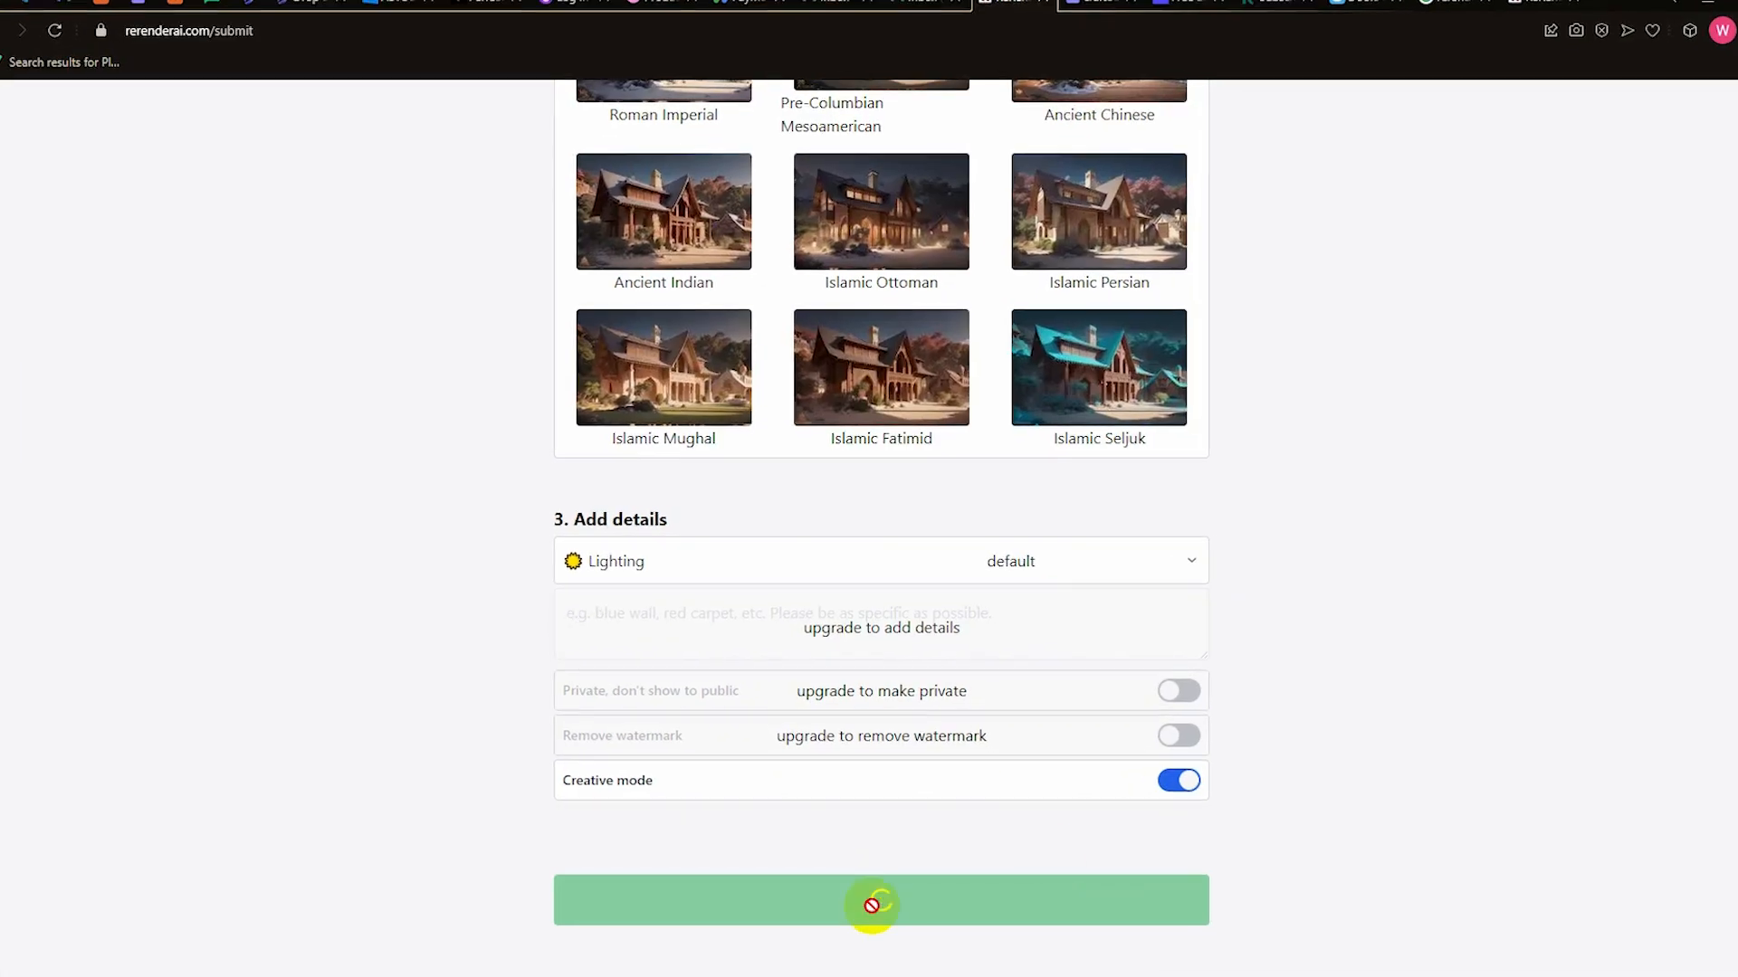
- Submit the photo for an Eco Futurism render and scroll to the results
left_click(882, 900)
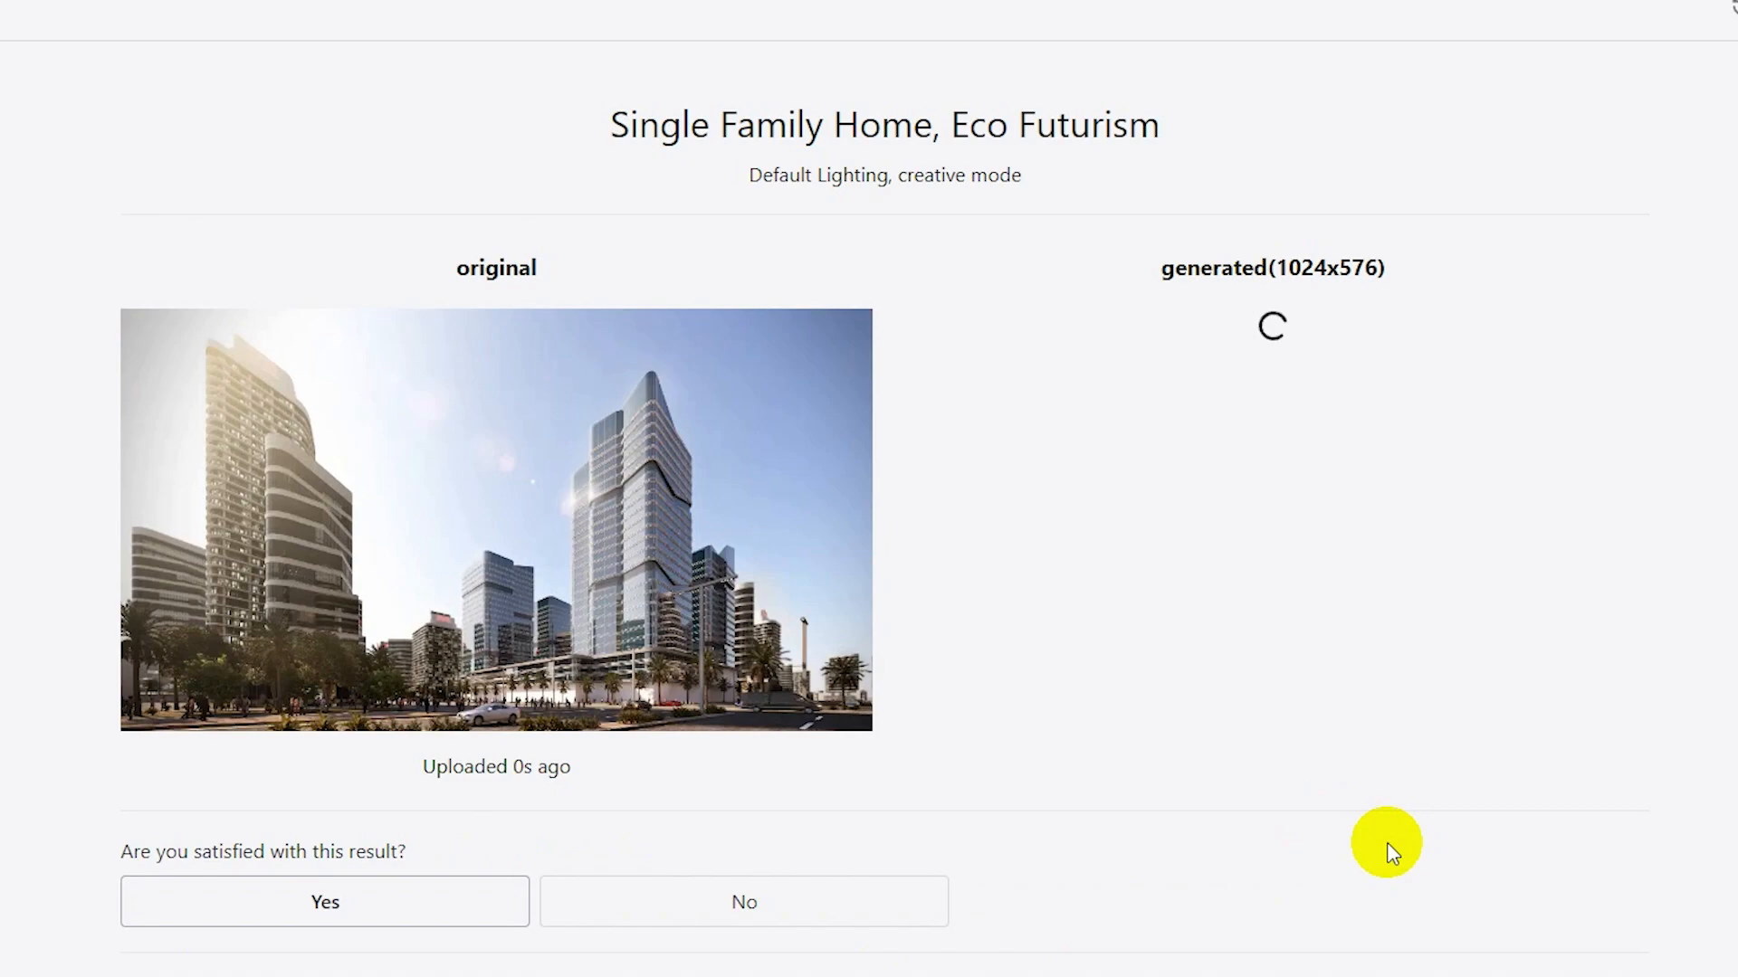
scroll("down", 3)
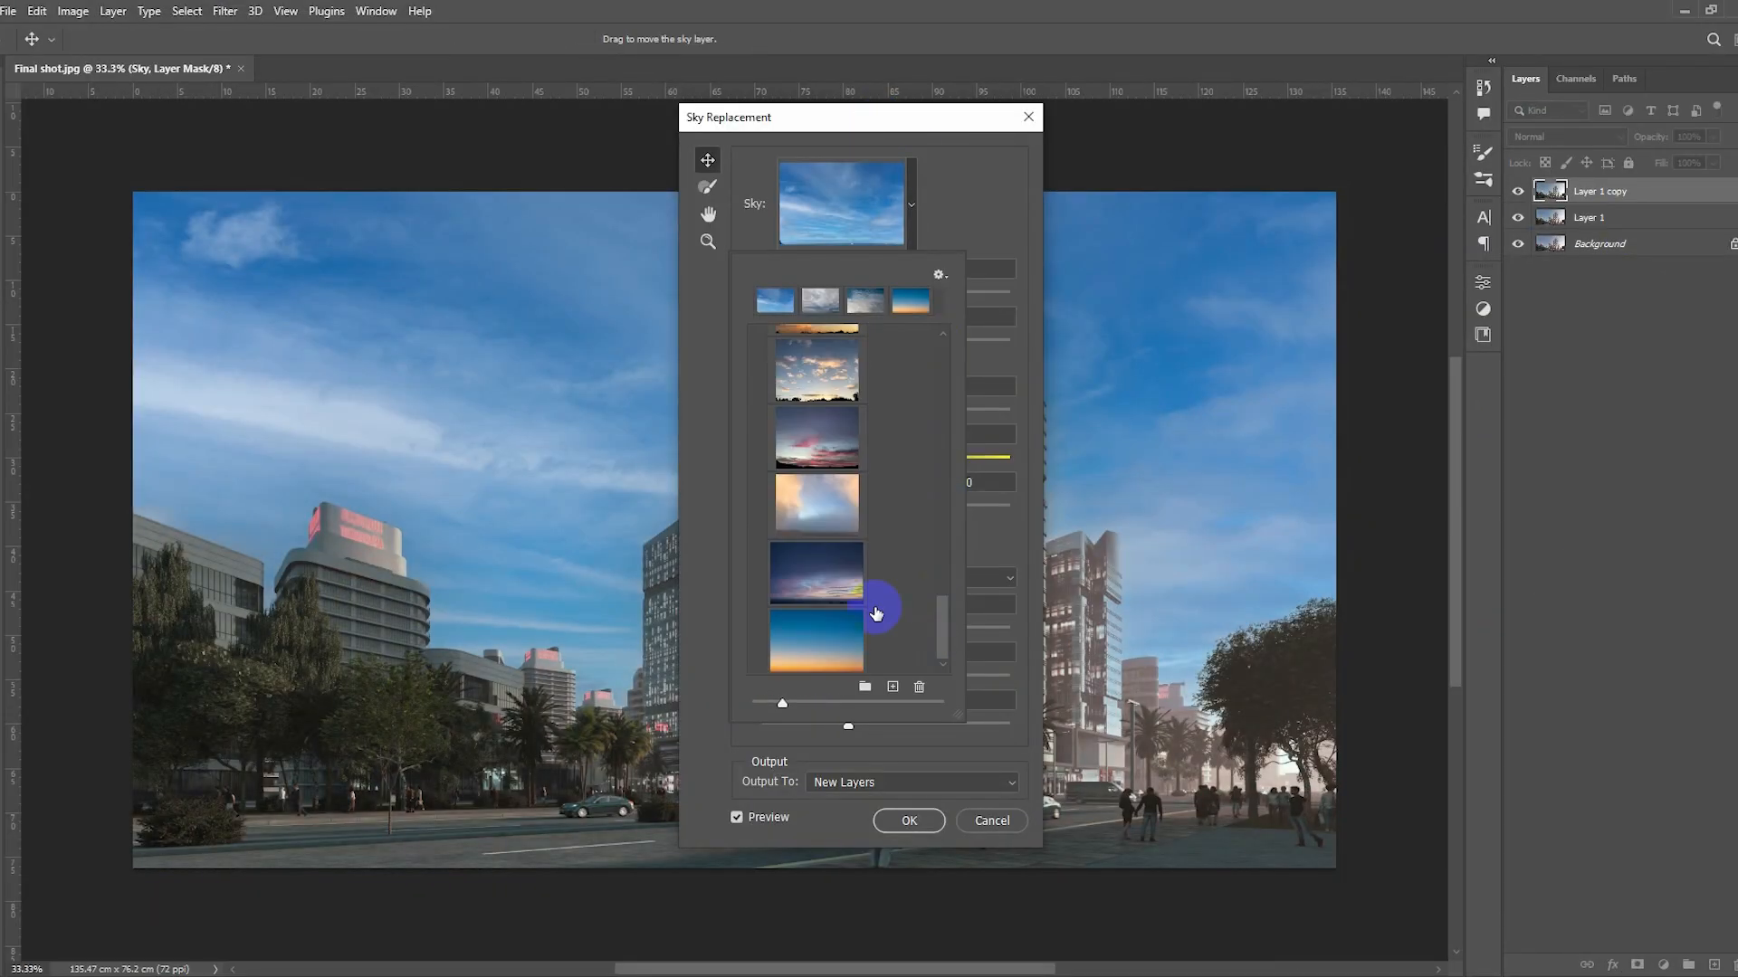
- Adjust a layer in the sky-replacement and radial haze composite behind the towers
left_click(907, 820)
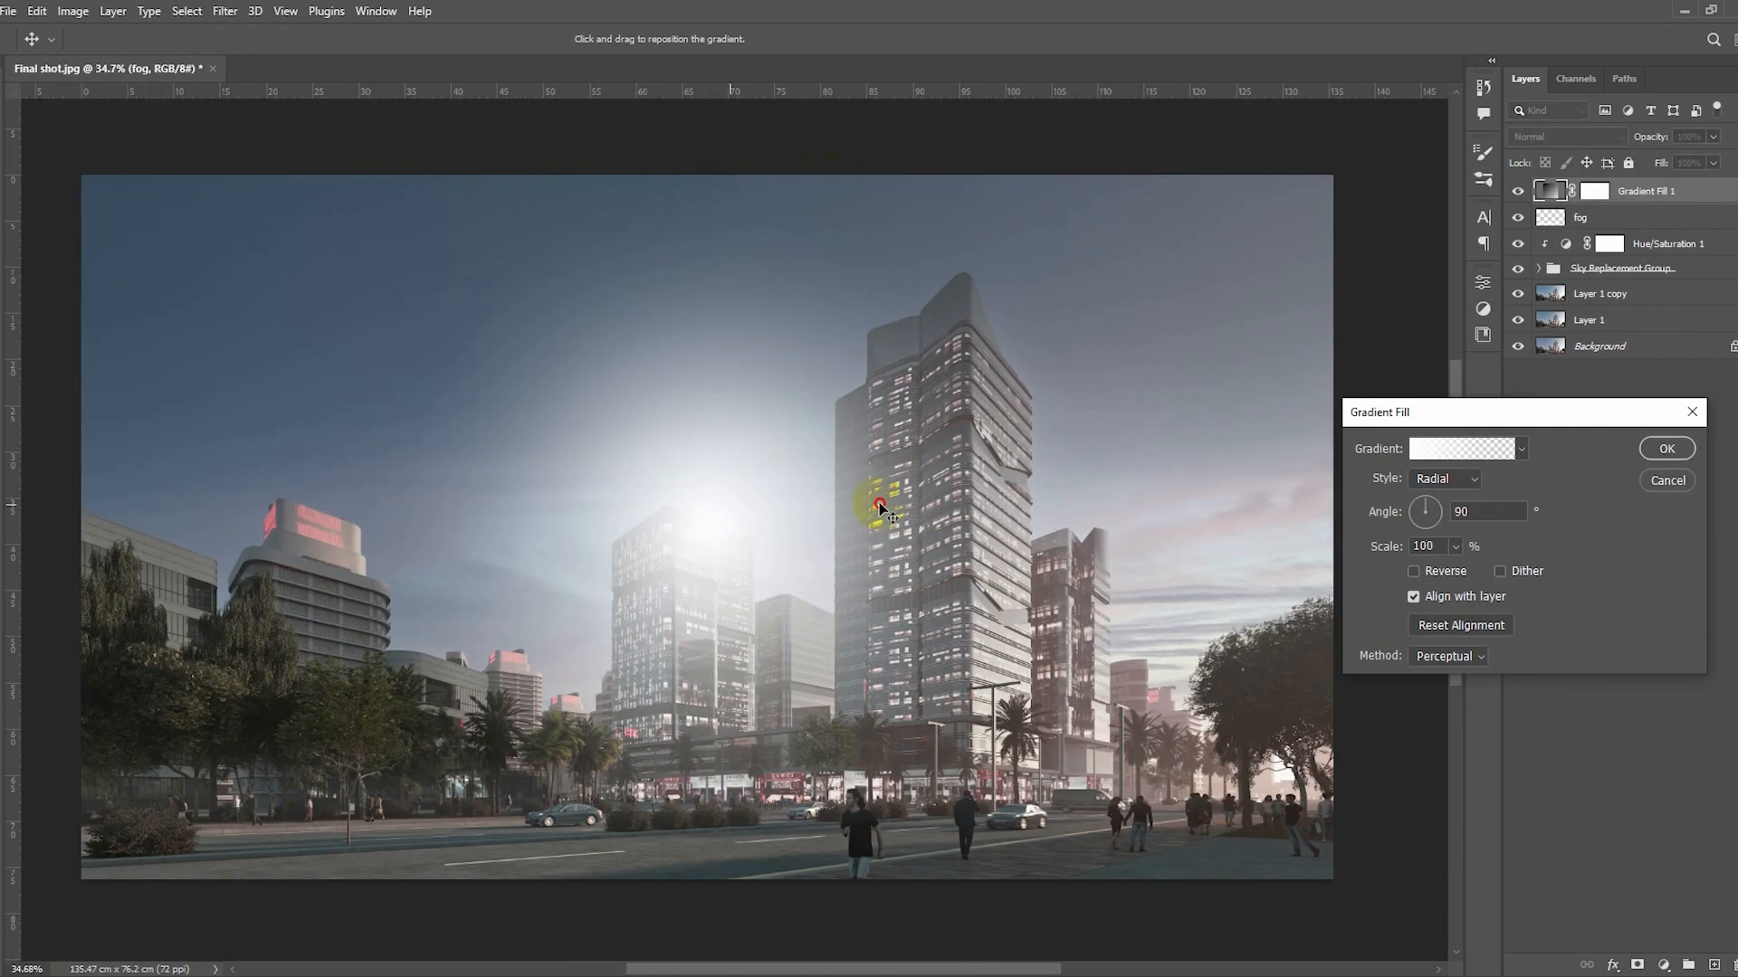